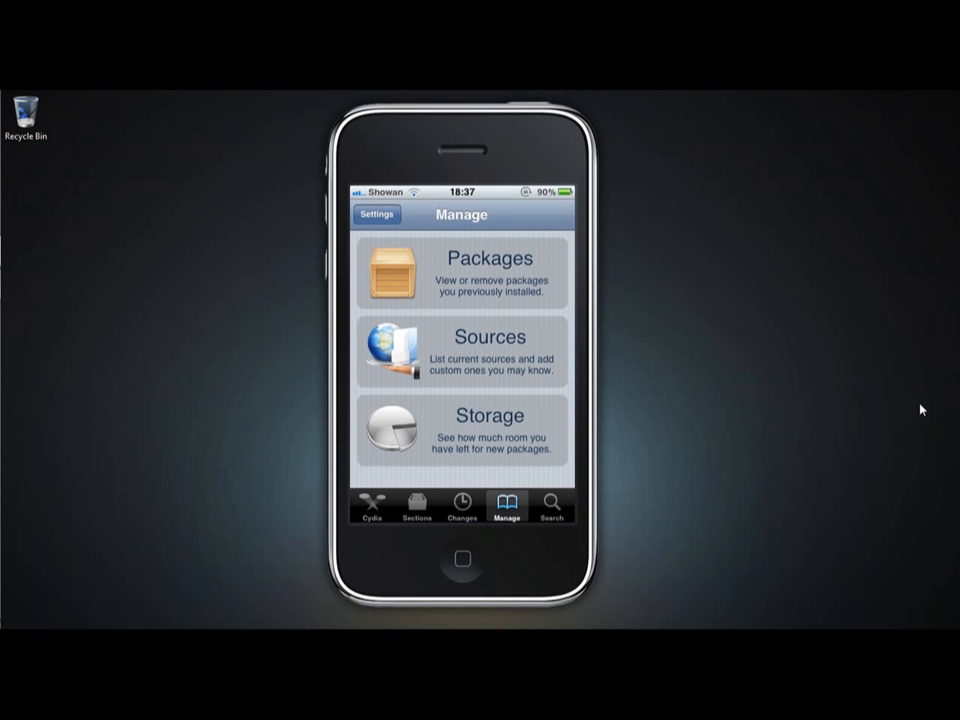
- Open Cydia's Sources list, enter and exit edit mode, and scroll to the xSellize entry
click(488, 352)
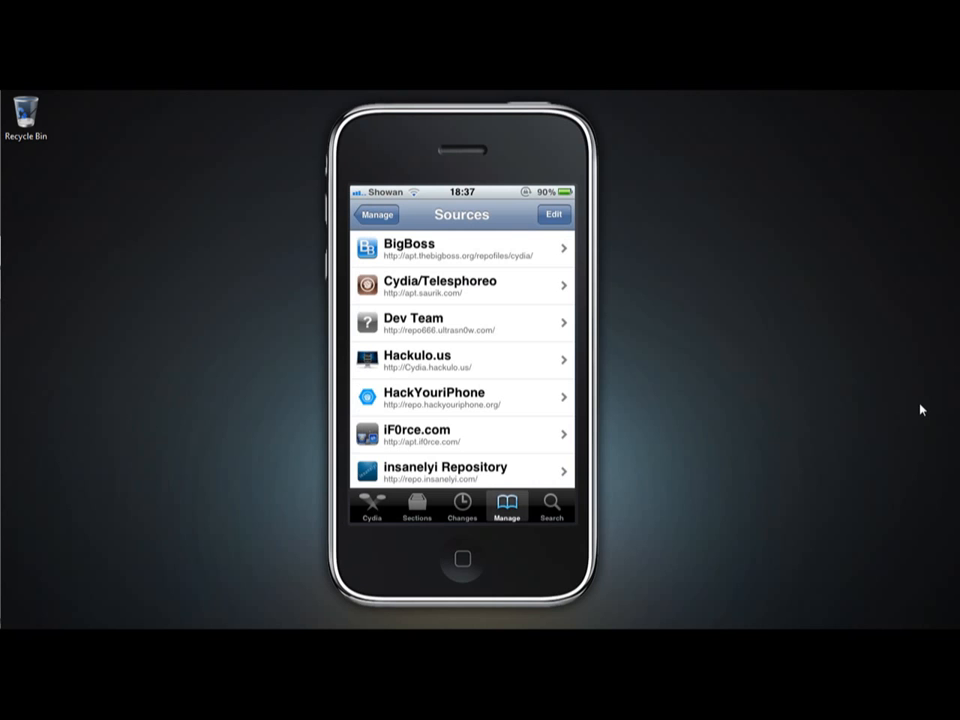
scroll(down, 3)
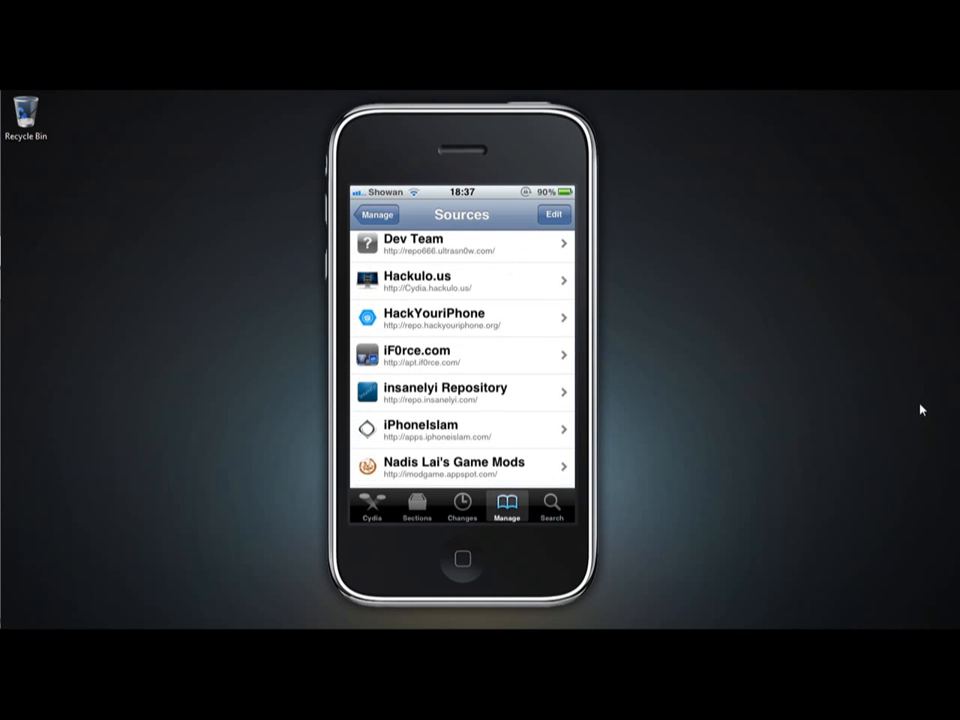
click(552, 214)
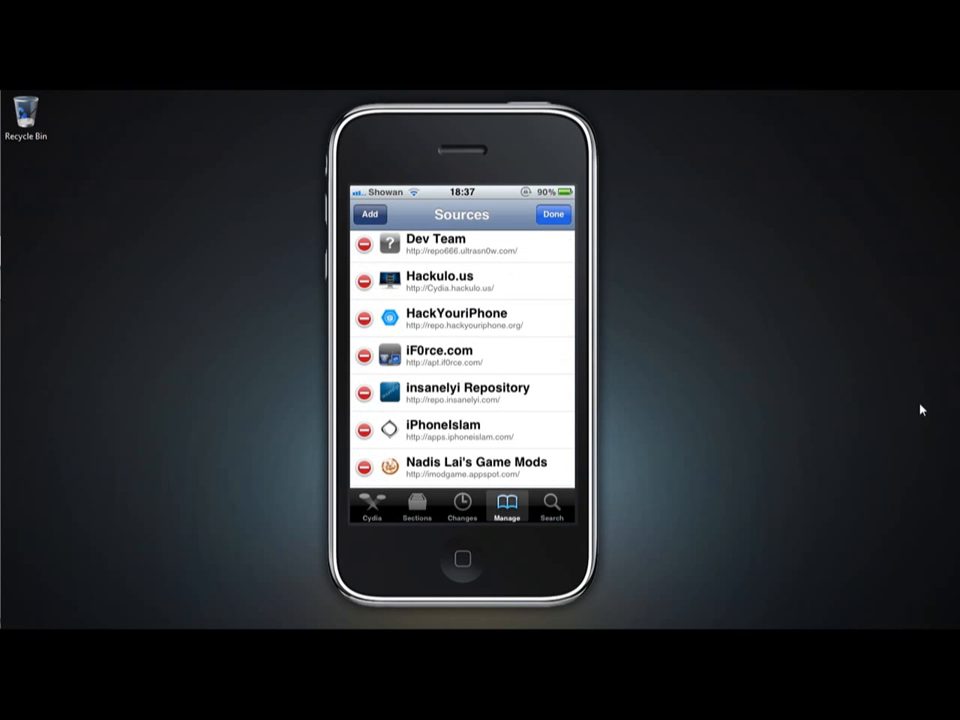
click(370, 214)
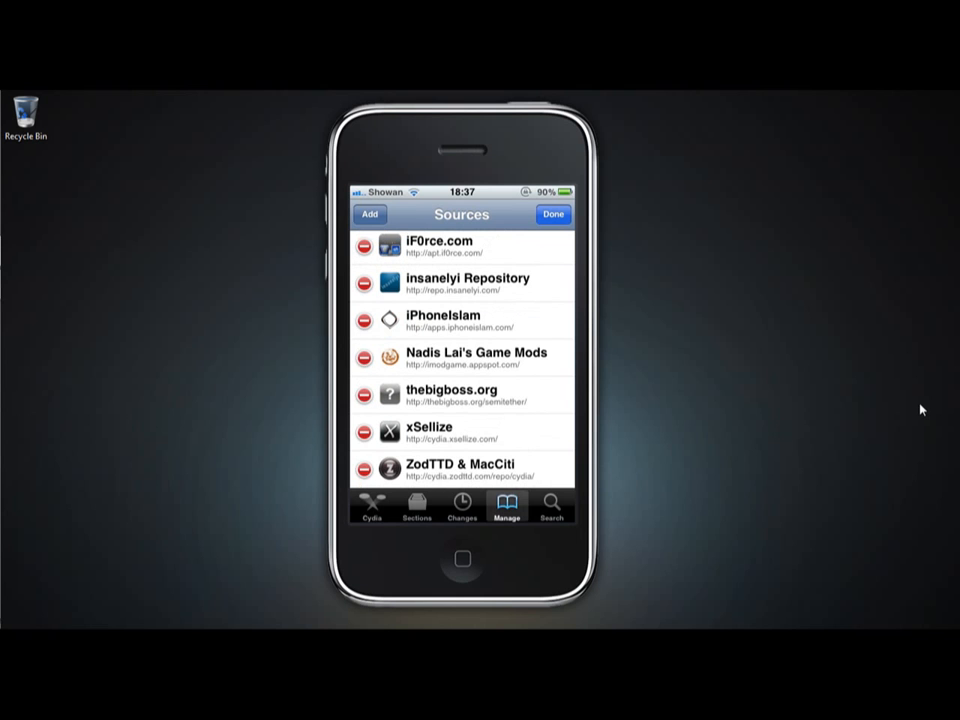
click(552, 214)
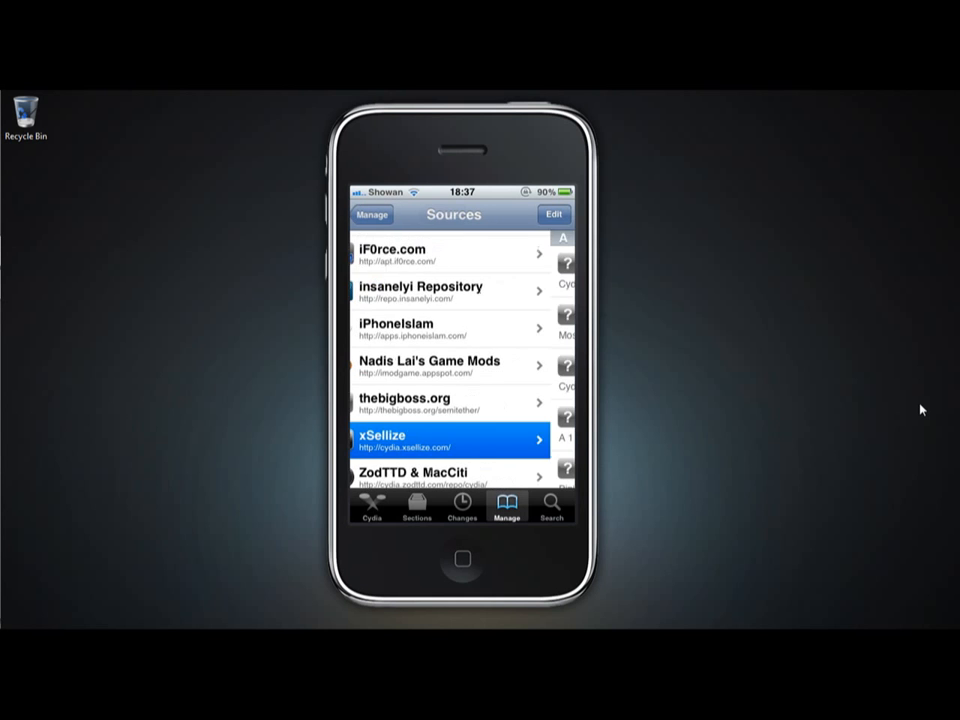
- Open the xSellize package list and scroll through the A entries to AndroidLock XT
click(450, 440)
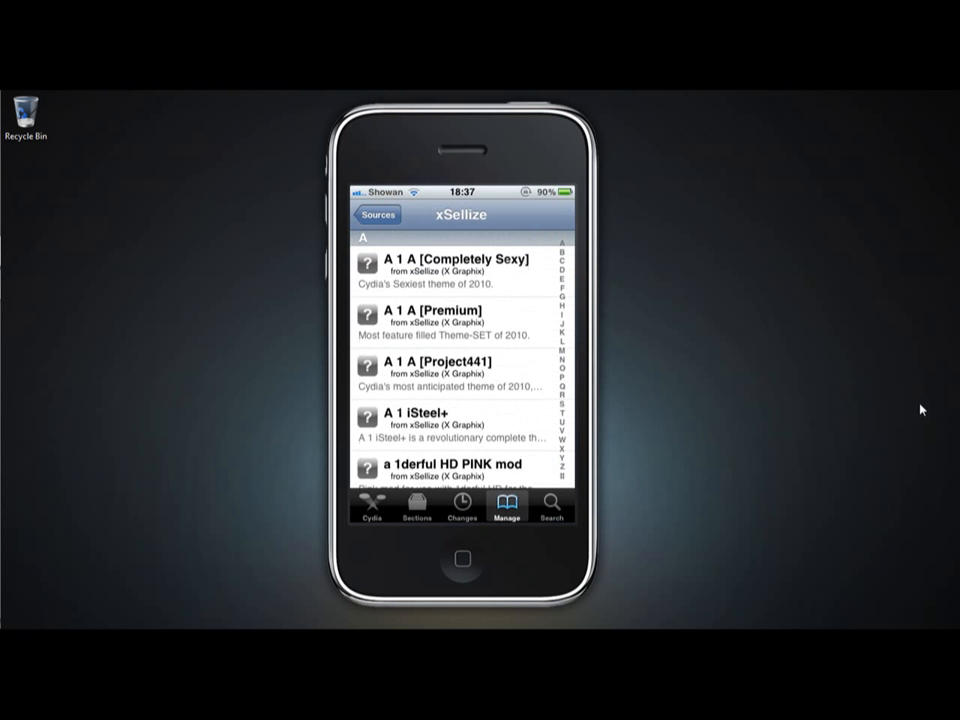
scroll(down, 3)
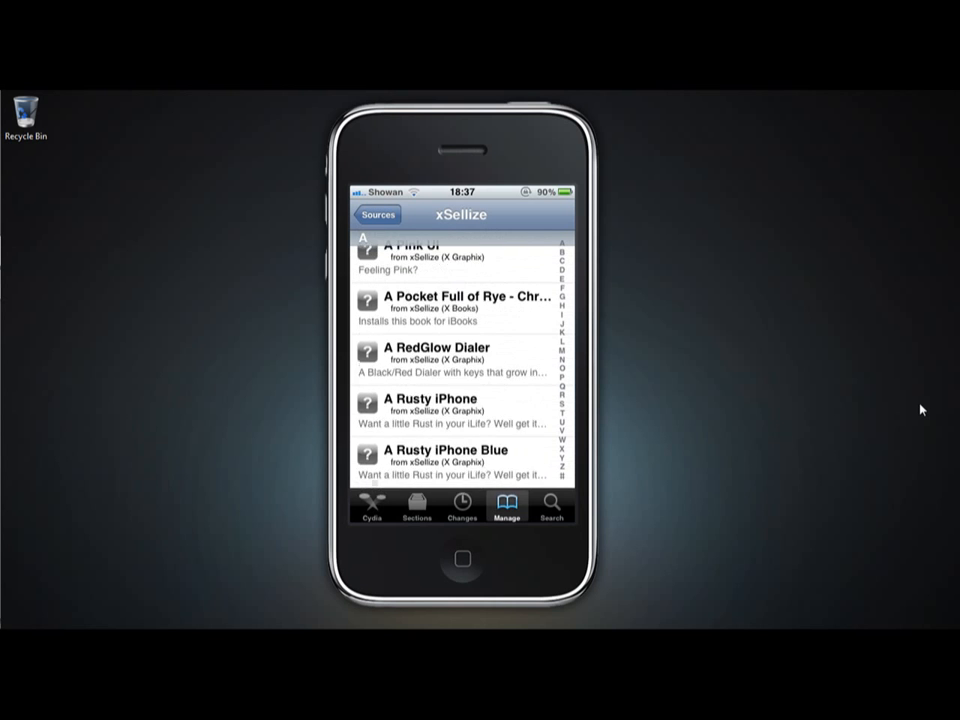
scroll(down, 3)
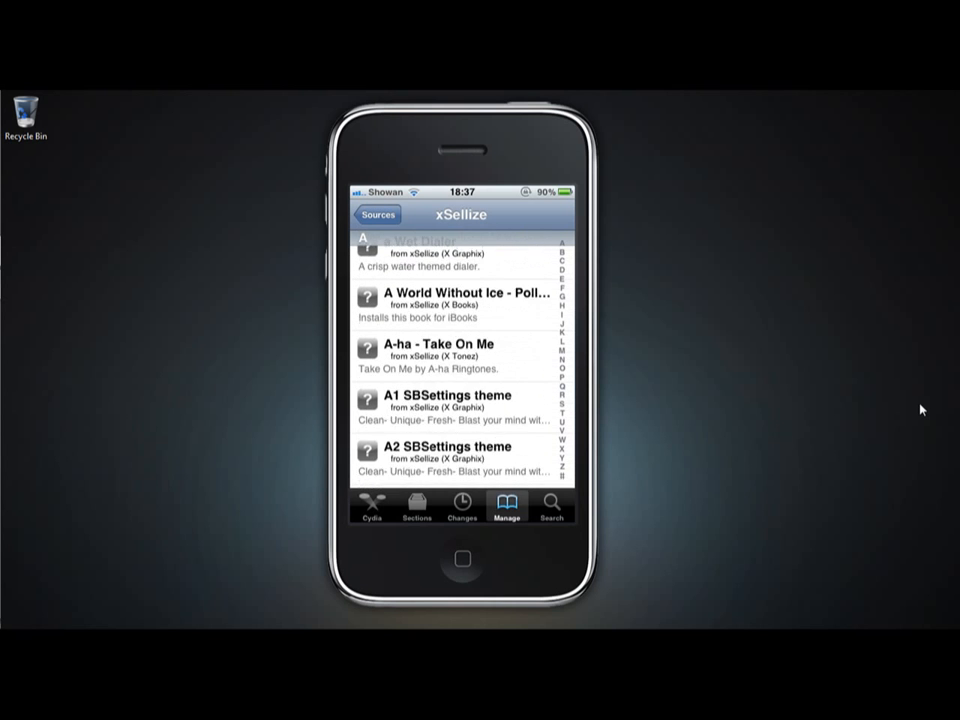
scroll(down, 3)
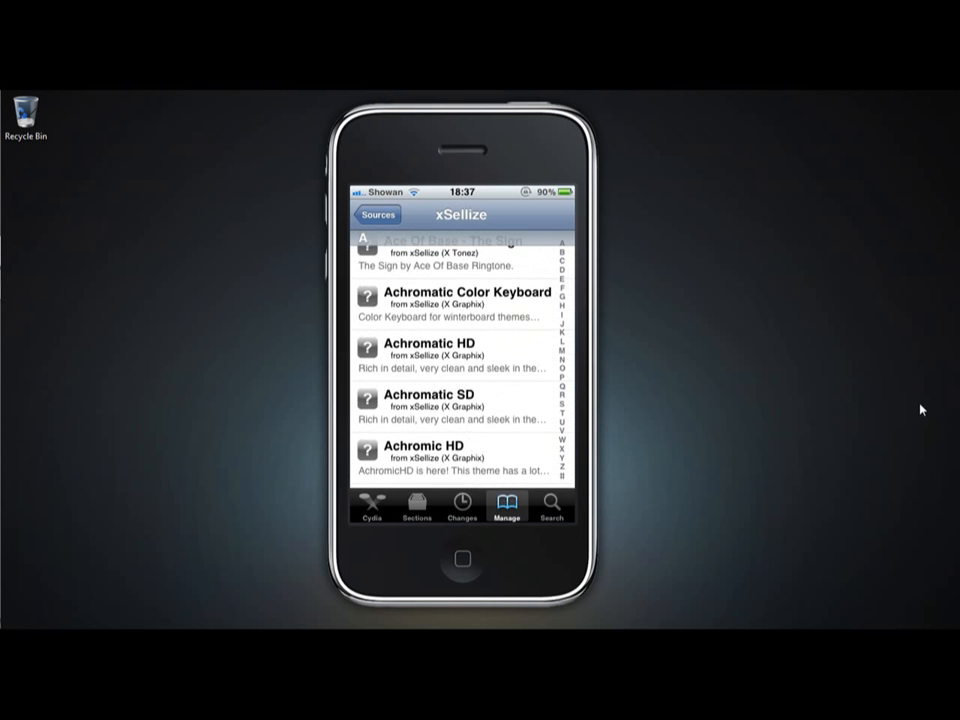
scroll(down, 3)
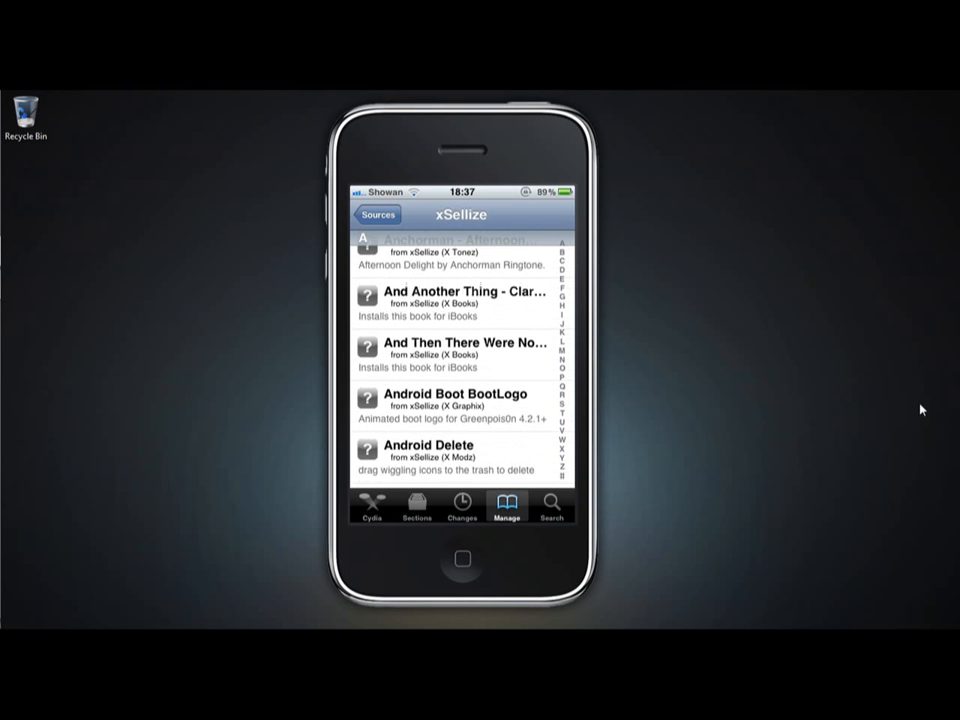
scroll(down, 3)
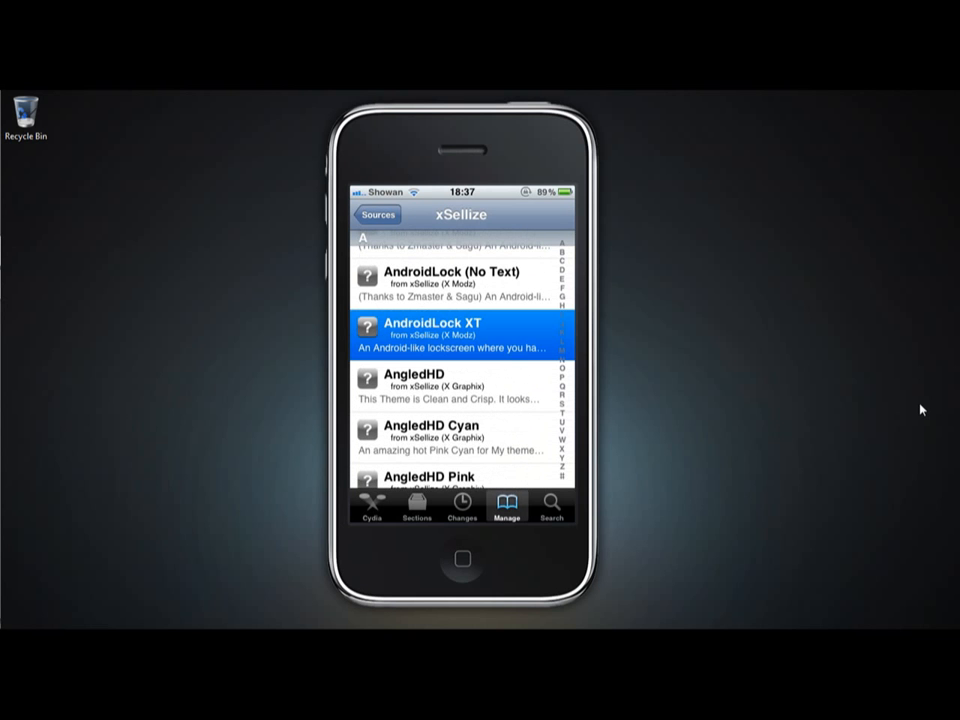
- Open AndroidLock XT version 2.4.3 details and scroll through its description and feature list
click(458, 336)
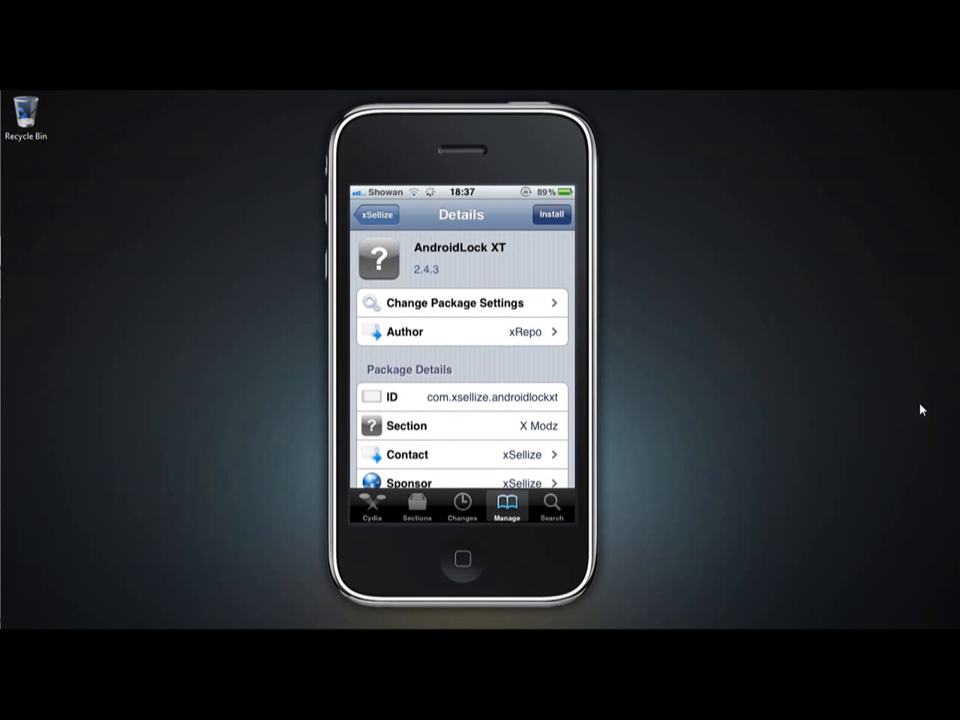
scroll(down, 3)
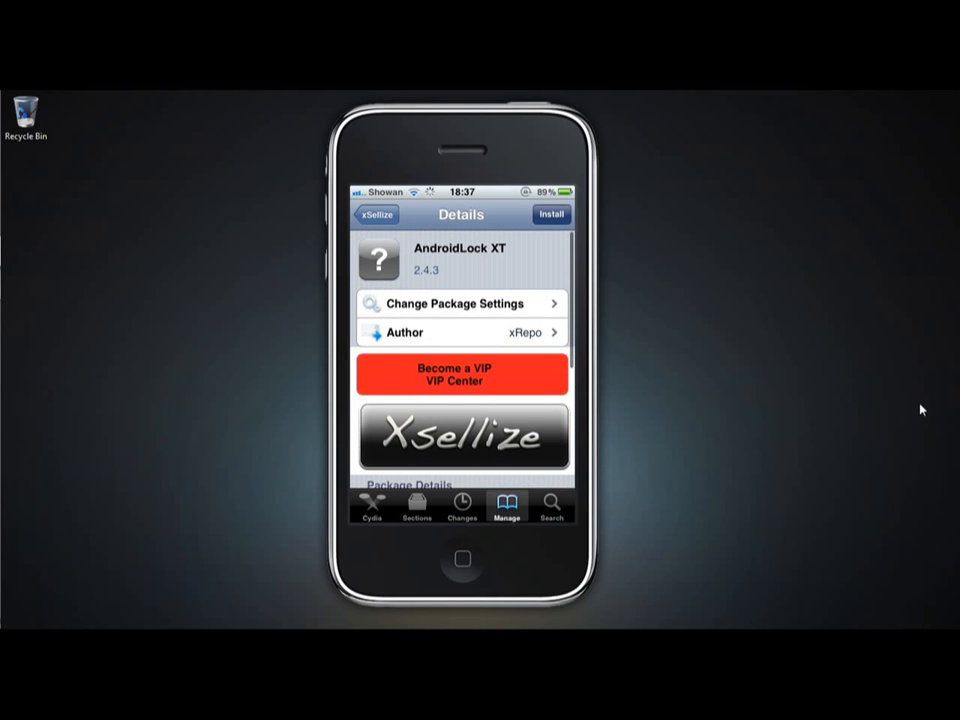
click(552, 214)
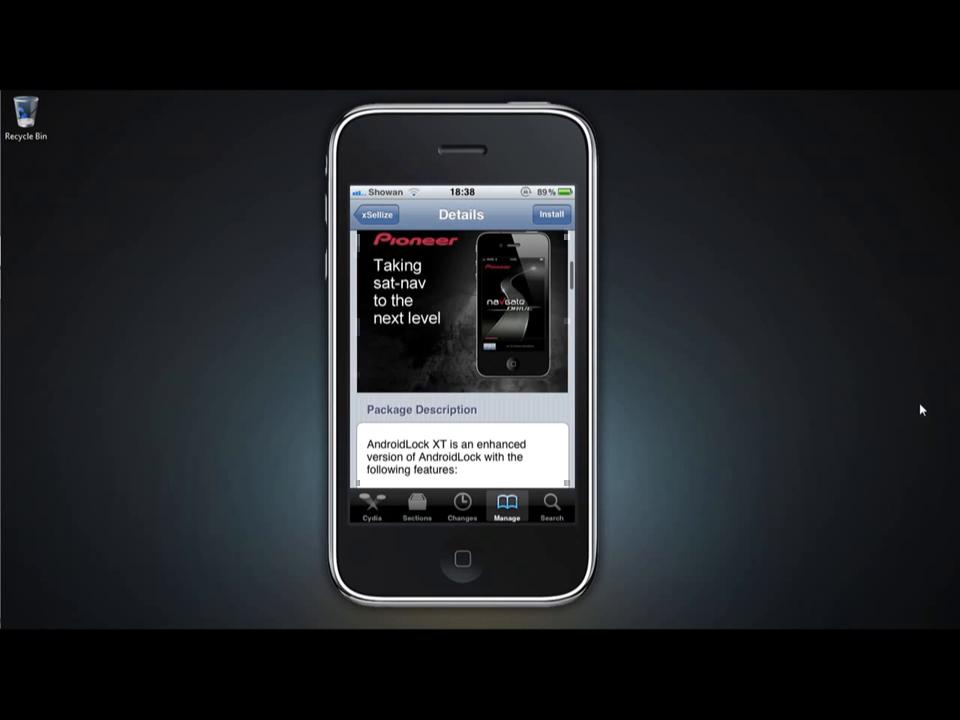
scroll(down, 3)
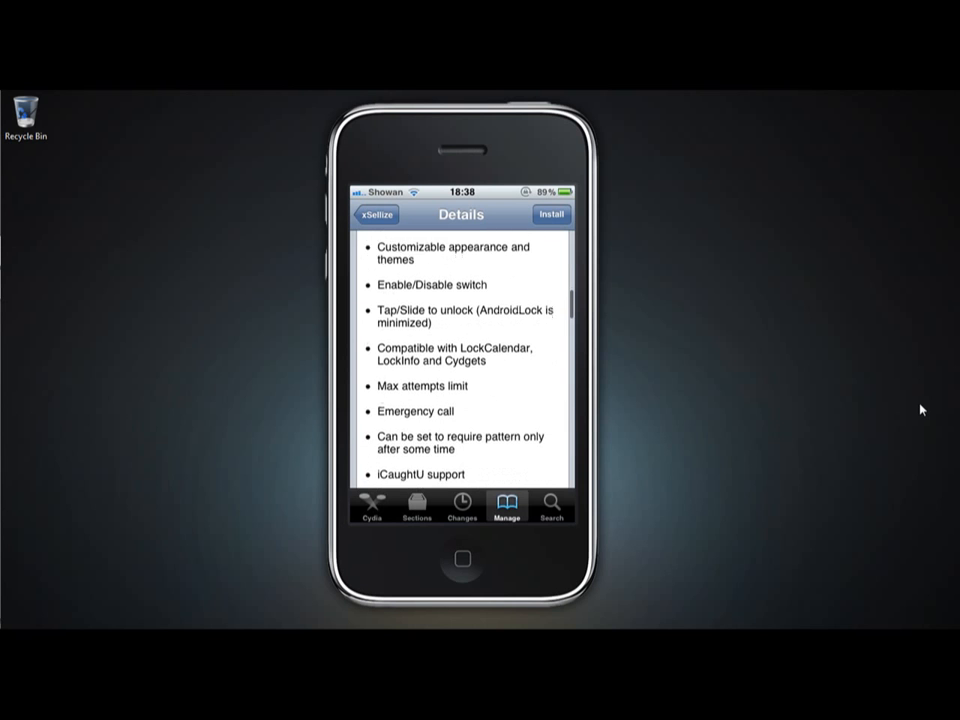
scroll(down, 3)
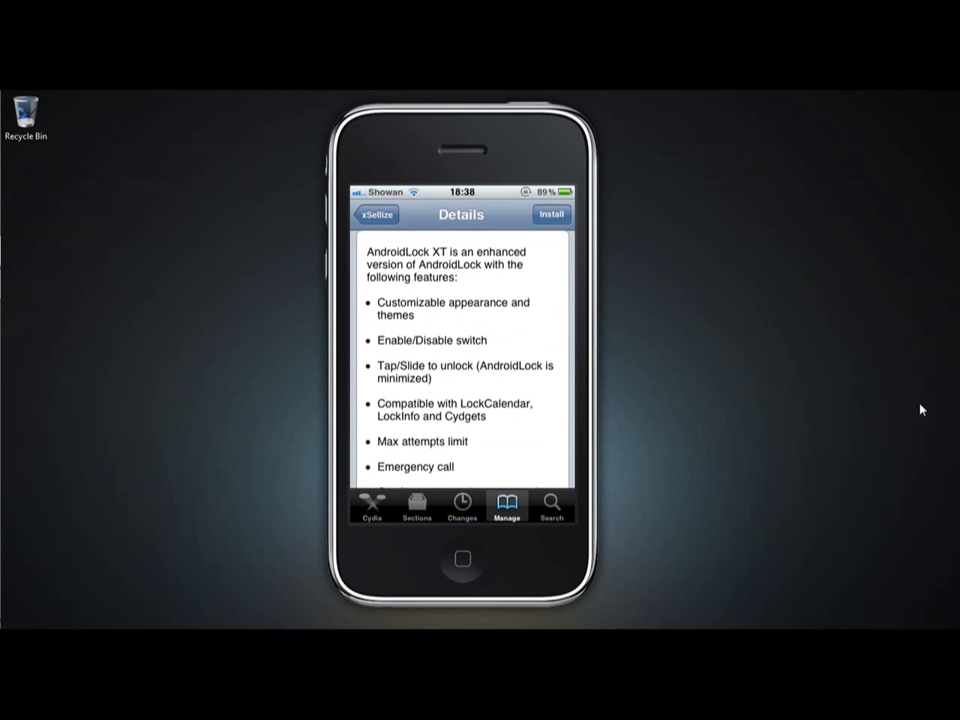
- Install AndroidLock XT and open its preferences page in iOS Settings
click(460, 558)
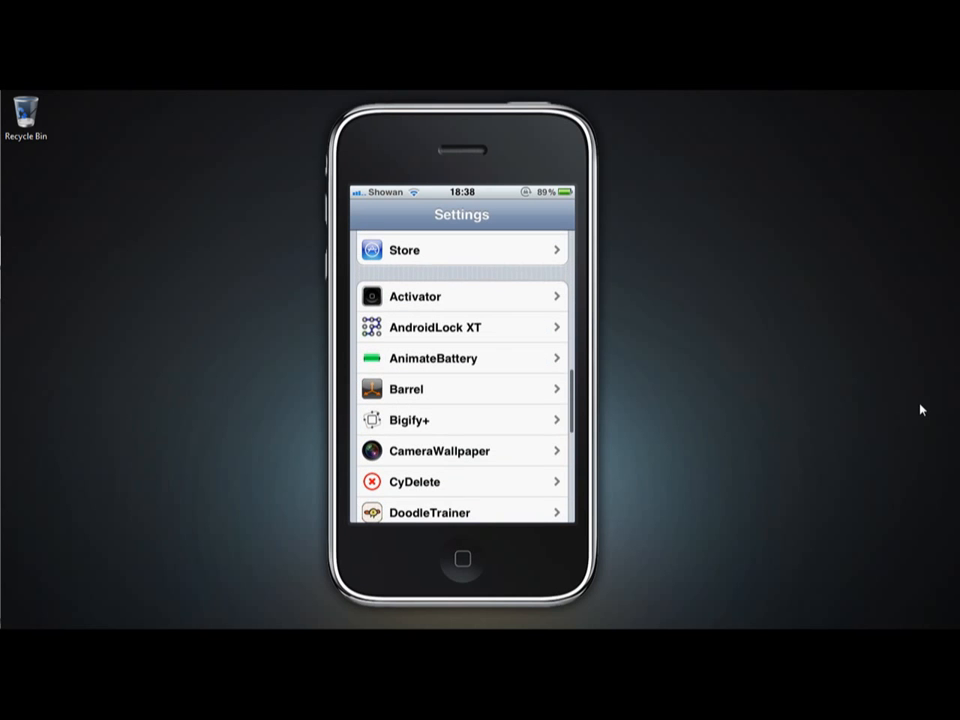
click(436, 328)
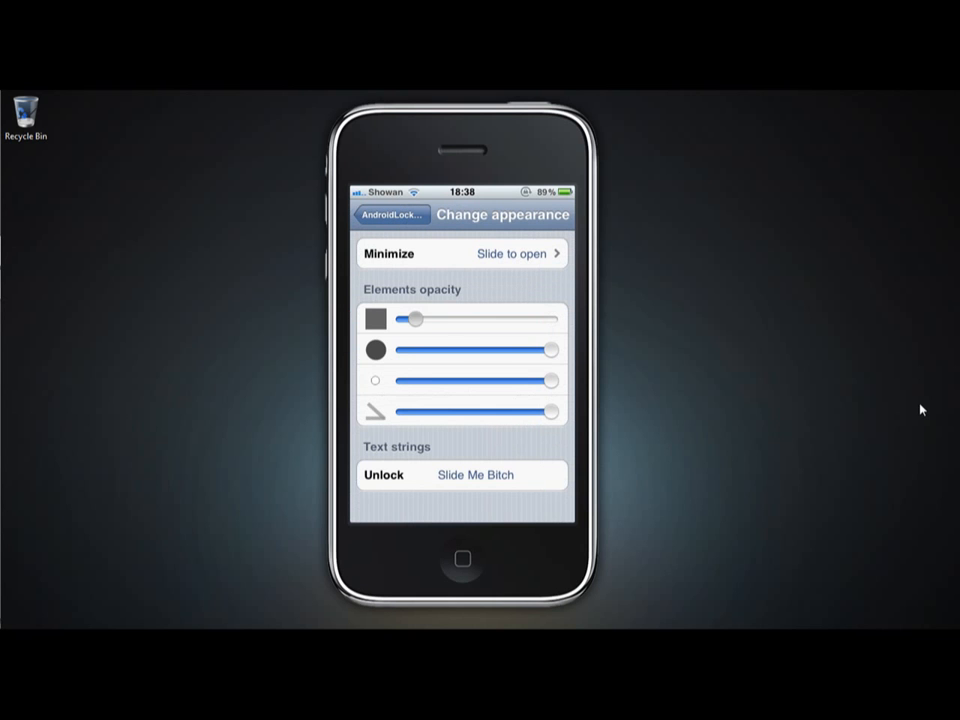
- Under Change appearance, set the first element's opacity to full and the last nearly transparent, then return
drag(416, 320, 550, 320)
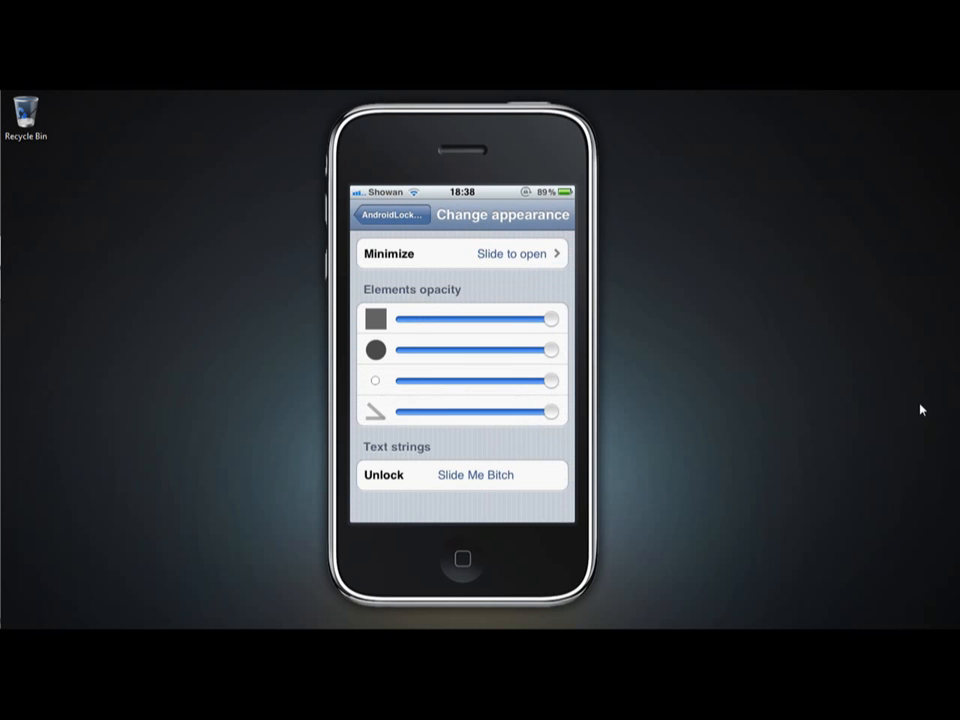
drag(552, 412, 412, 412)
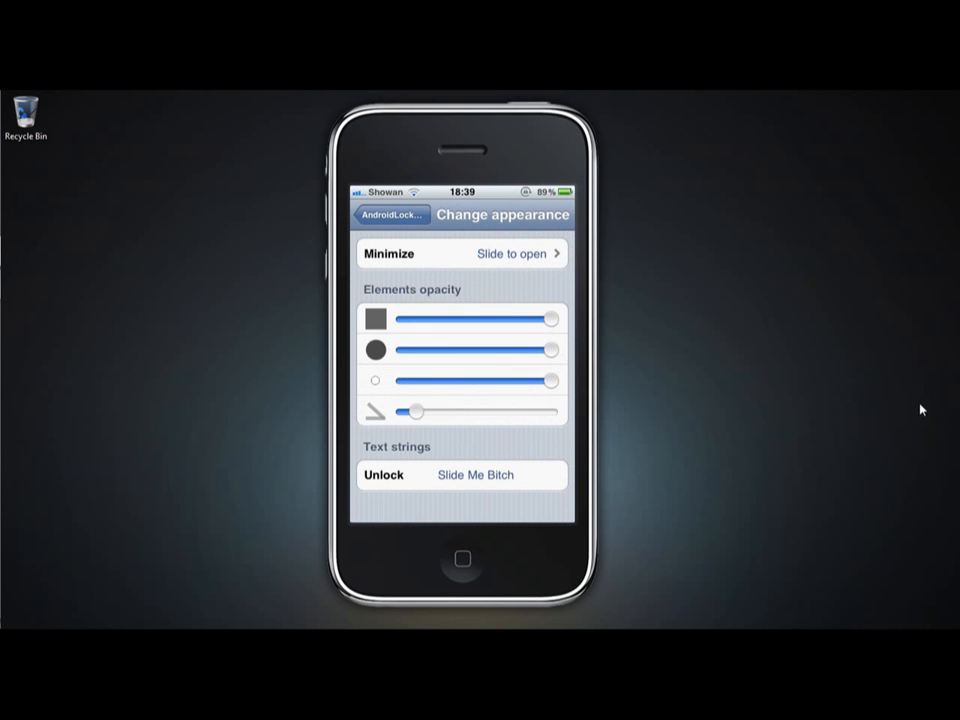
click(390, 214)
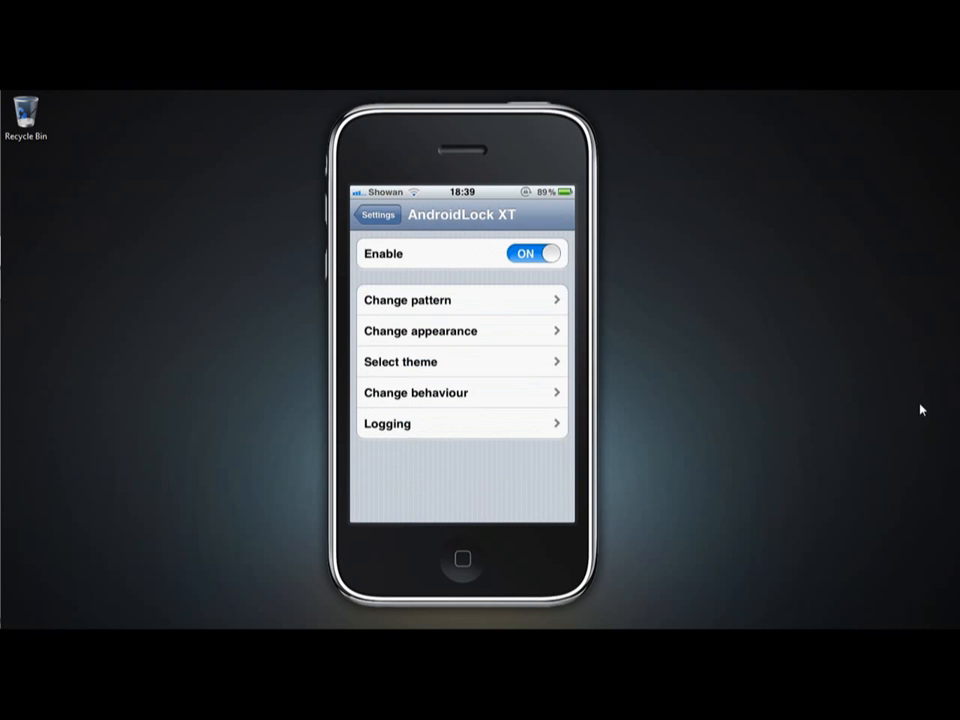
- Review the theme list leaving no theme selected, and view the Logging options
click(460, 360)
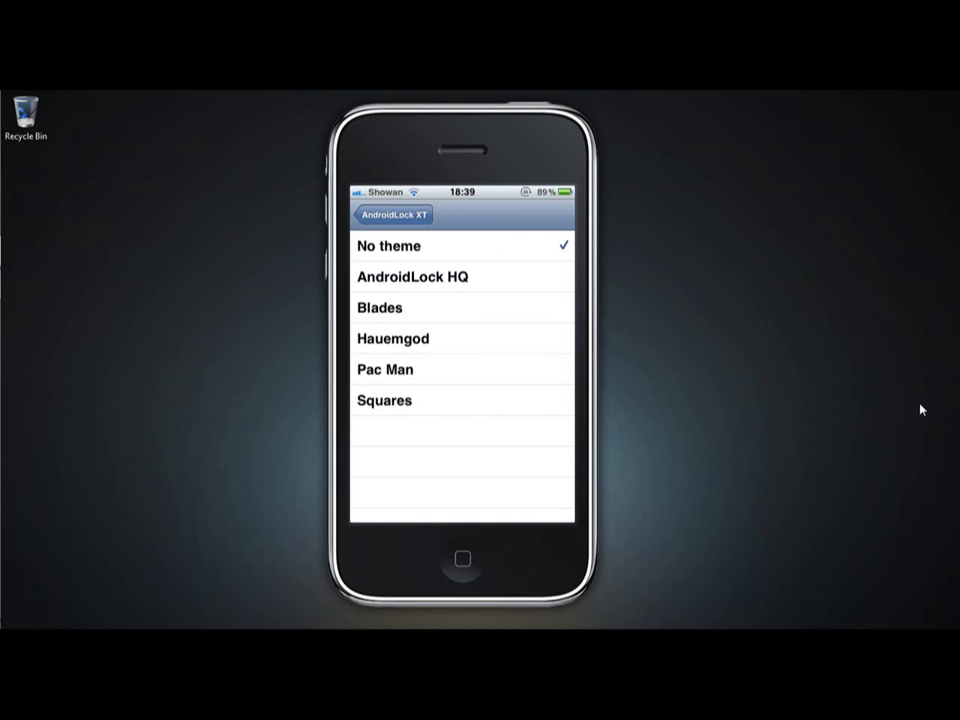
click(392, 214)
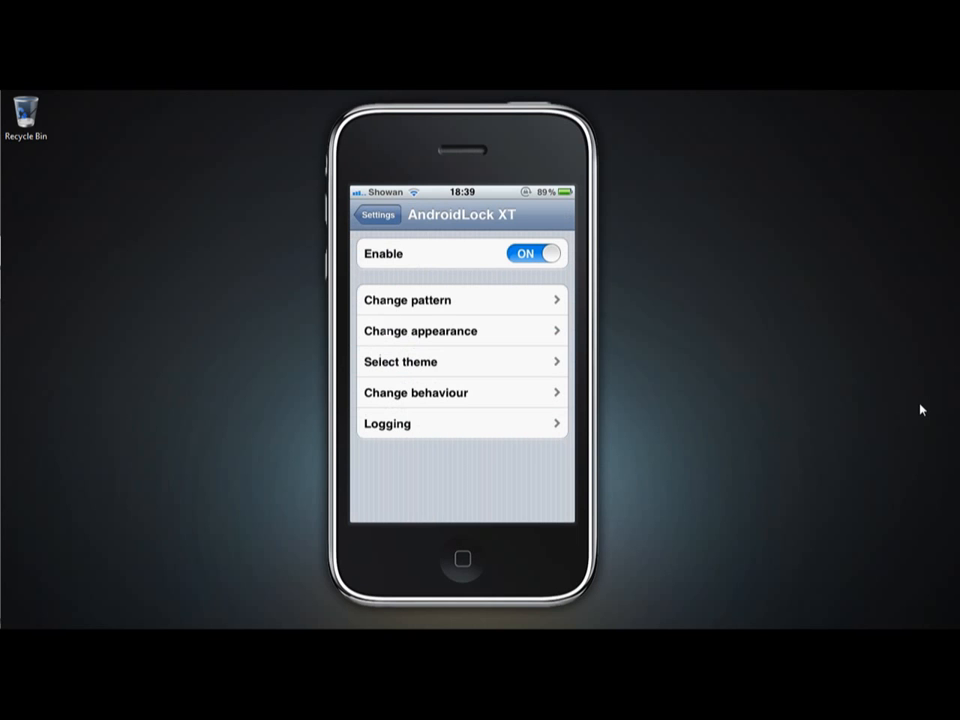
click(460, 424)
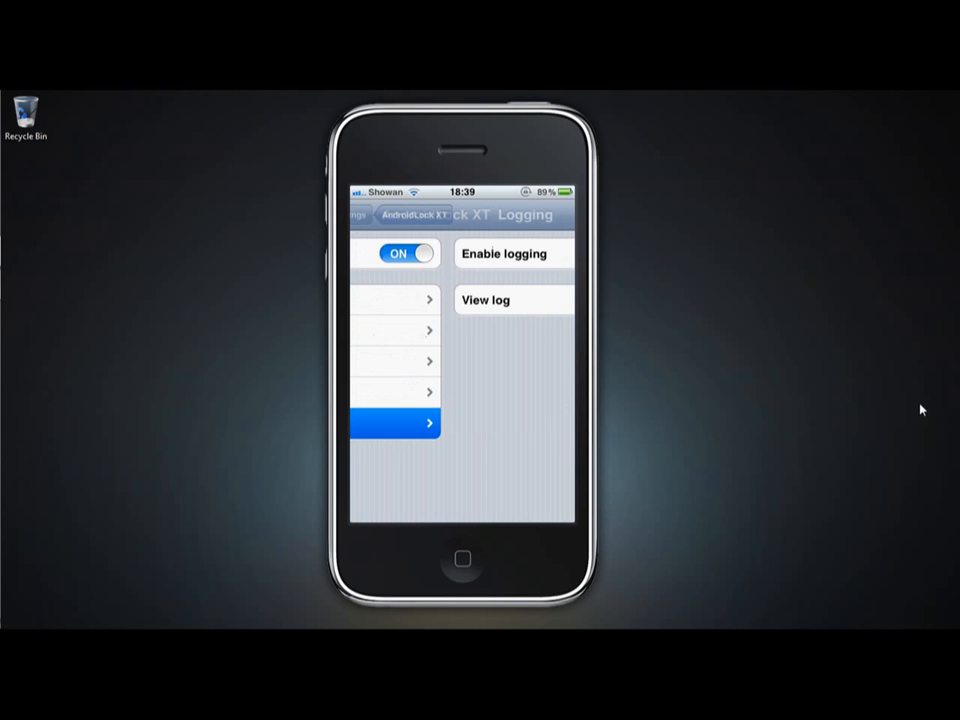
- Lock the device and slide to unlock, revealing AndroidLock XT's pattern grid
click(376, 214)
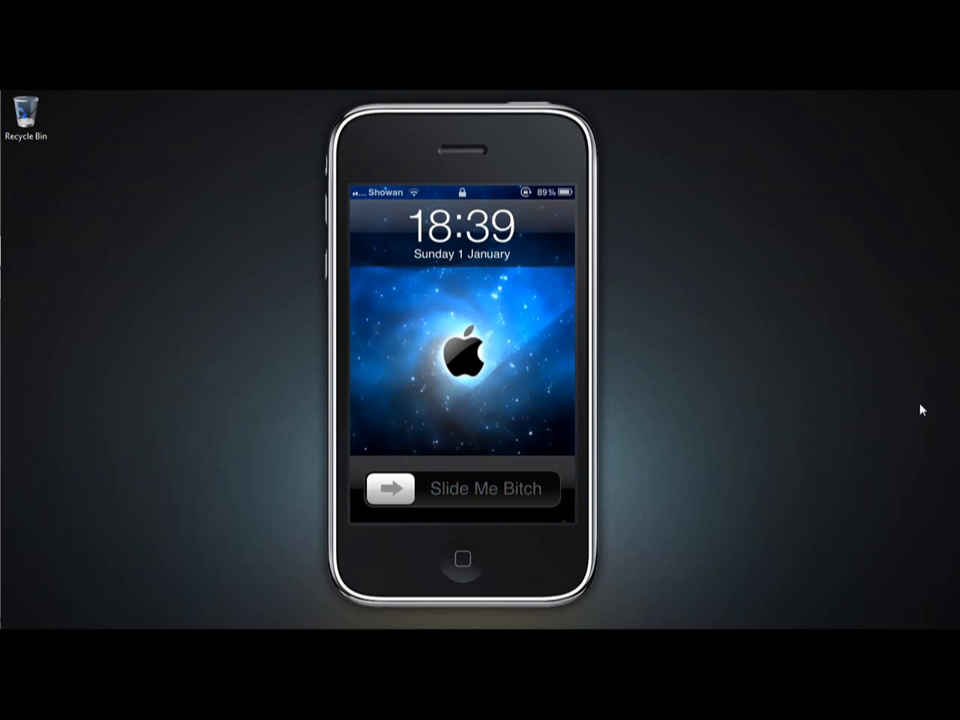
drag(390, 488, 540, 488)
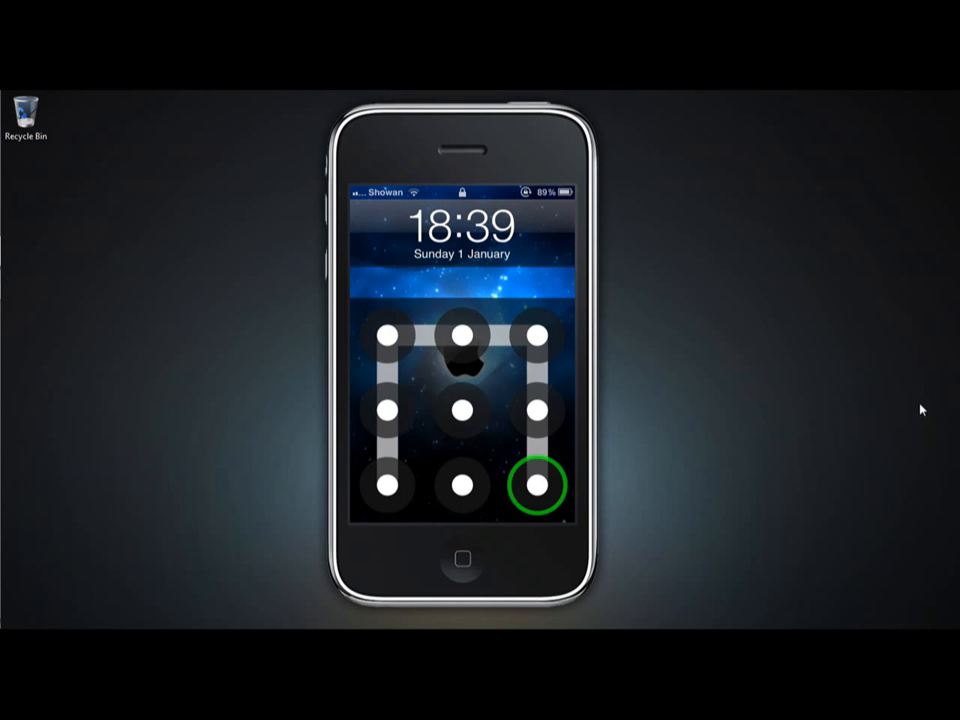